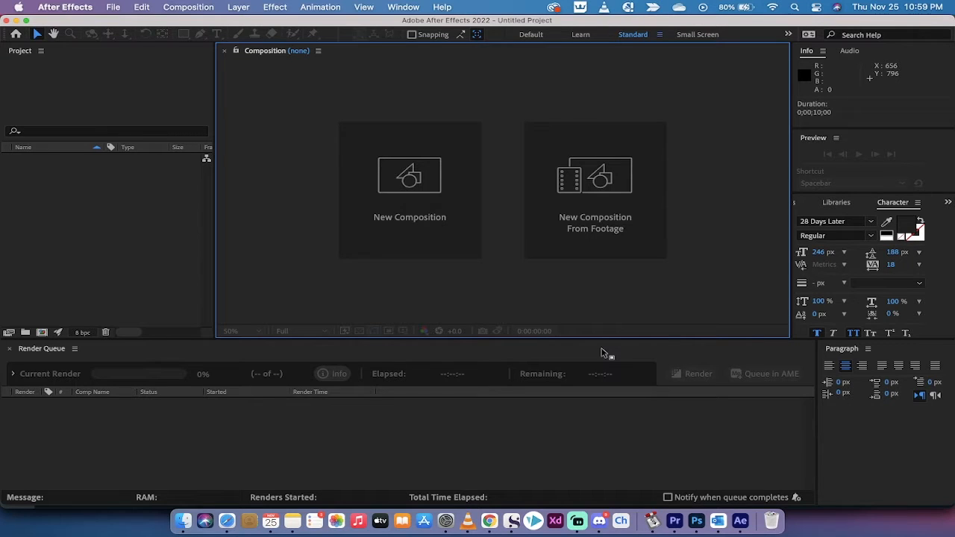
{"action": "mouse_move", "coordinate": [281, 160]}
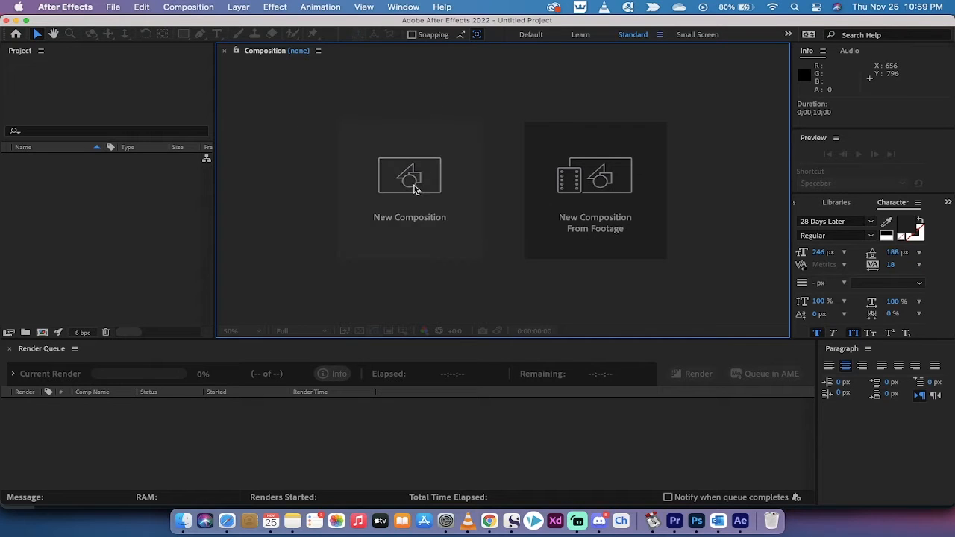
Create composition Comp 1 at 1080×1080, 29.97 fps, with a white background
{"action": "left_click", "coordinate": [409, 186]}
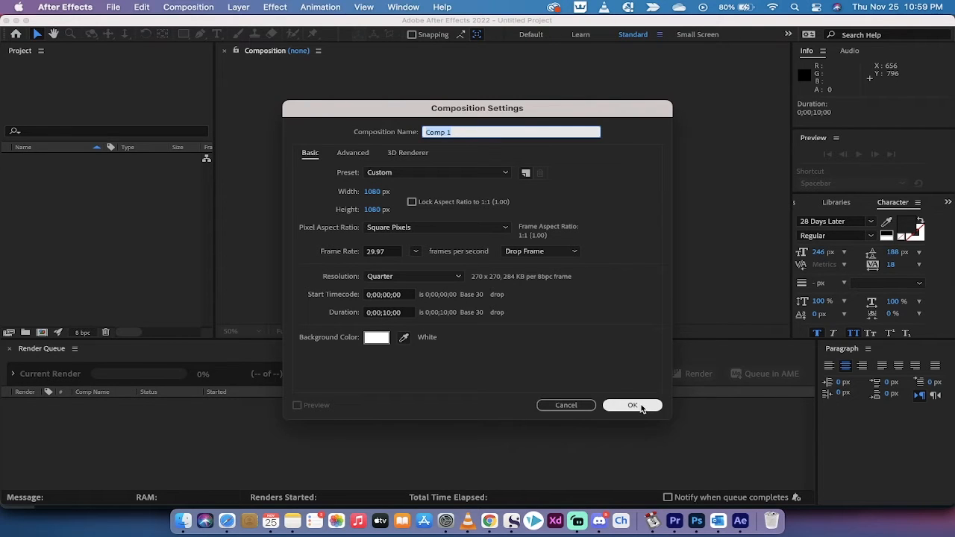
{"action": "mouse_move", "coordinate": [651, 448]}
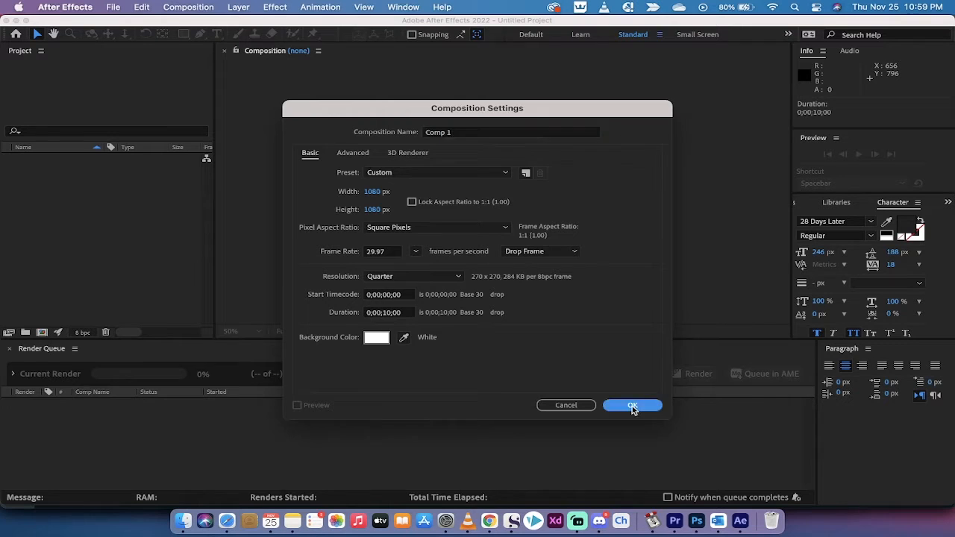
{"action": "left_click", "coordinate": [632, 406]}
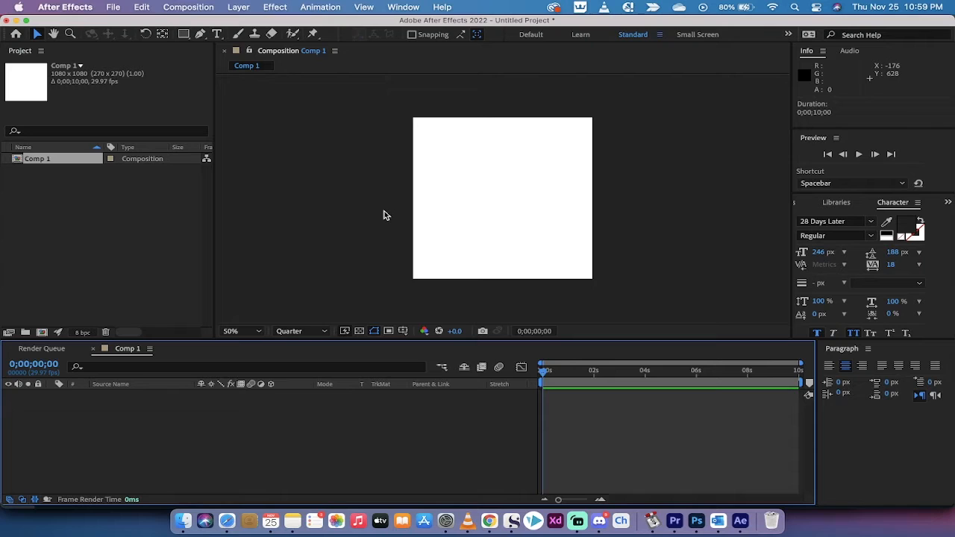
{"action": "mouse_move", "coordinate": [237, 421]}
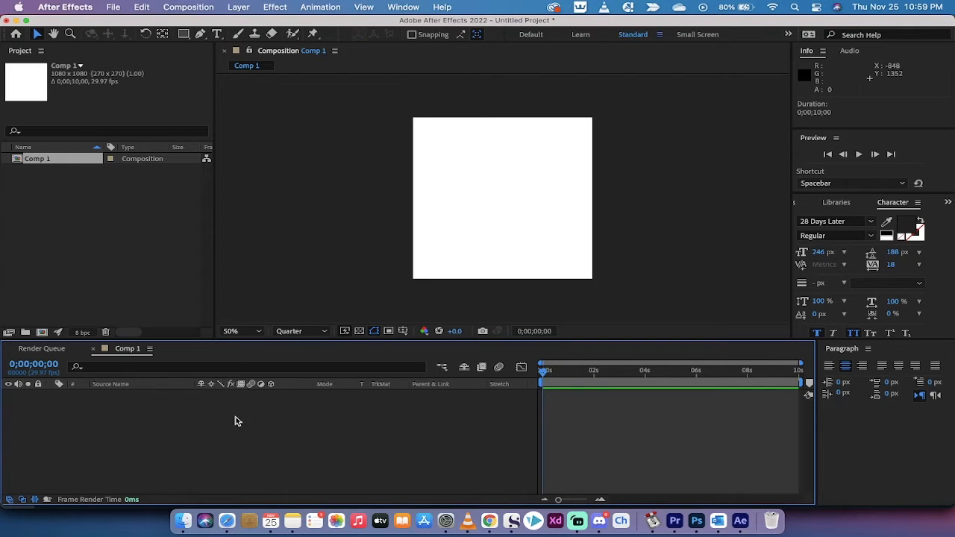
Add a text layer reading KINGSTON in the centre of the composition
{"action": "left_click", "coordinate": [216, 35]}
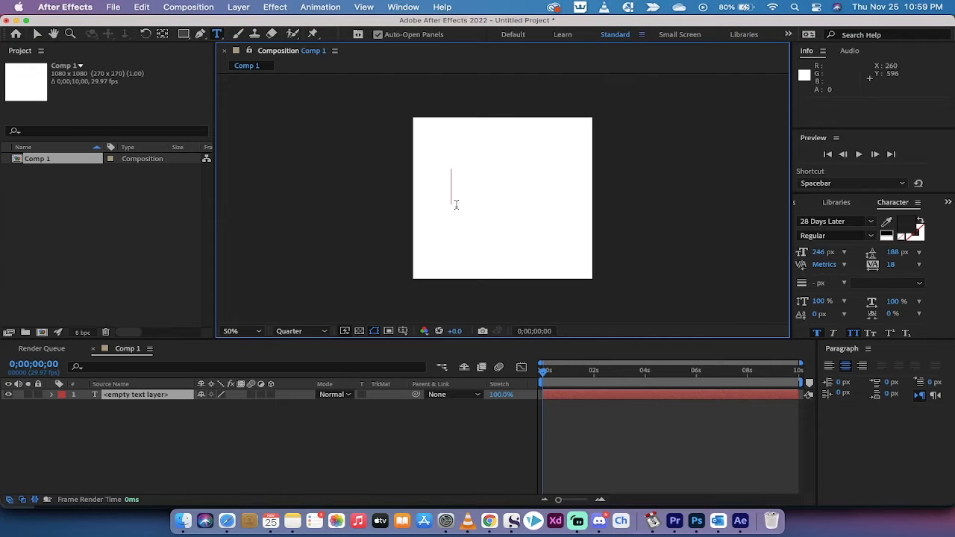
{"action": "type", "text": "KINGSTON"}
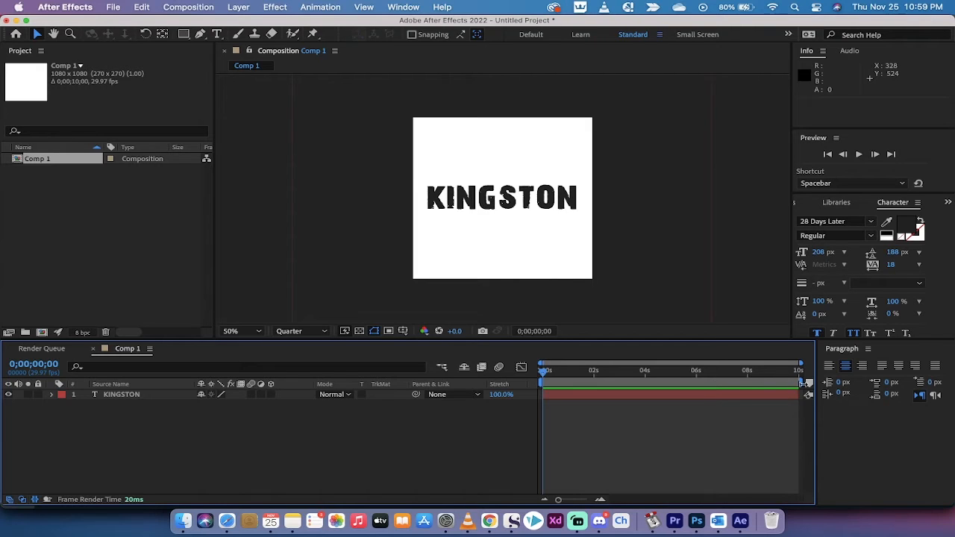
Shorten the work area to about four seconds and trim the comp to it
{"action": "left_click_drag", "start_coordinate": [798, 382], "coordinate": [645, 383]}
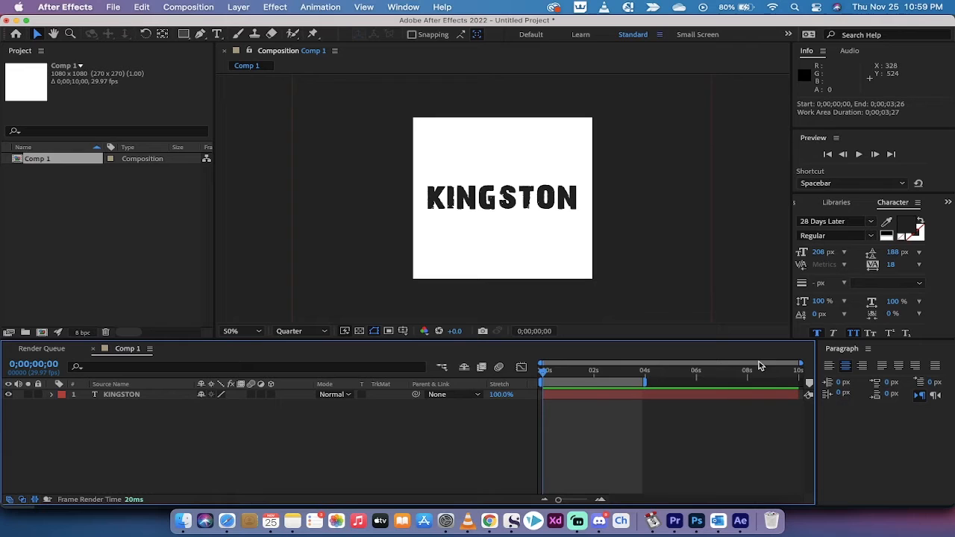
{"action": "left_click", "coordinate": [140, 6]}
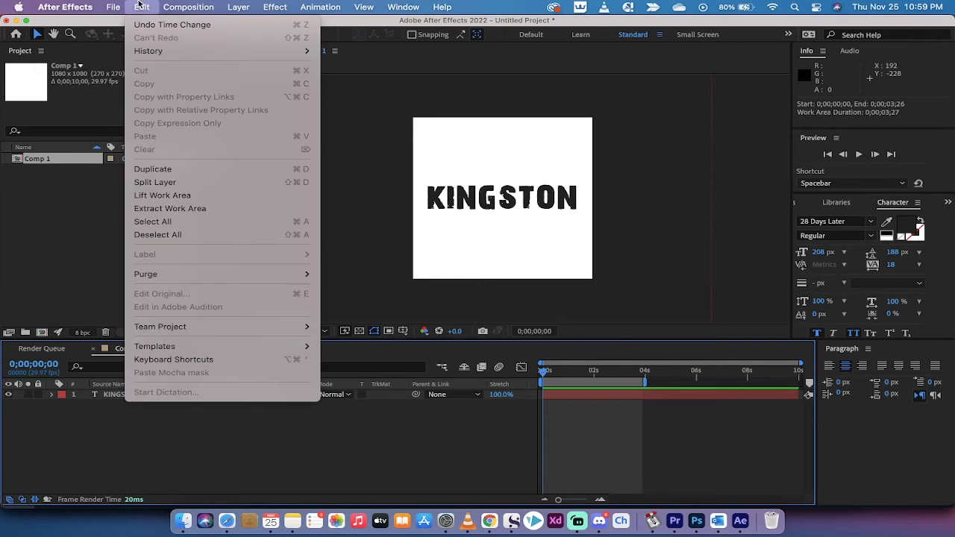
{"action": "left_click", "coordinate": [188, 6]}
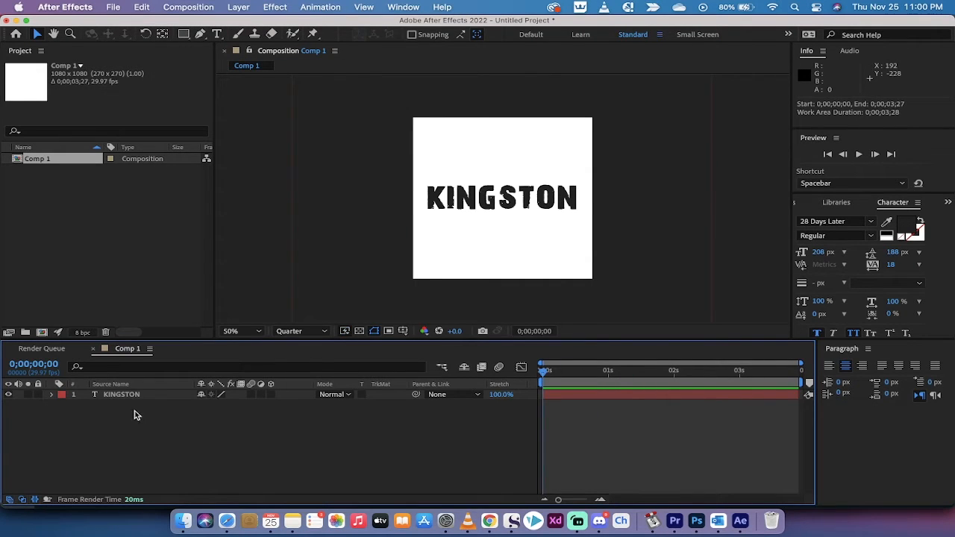
{"action": "left_click", "coordinate": [123, 394]}
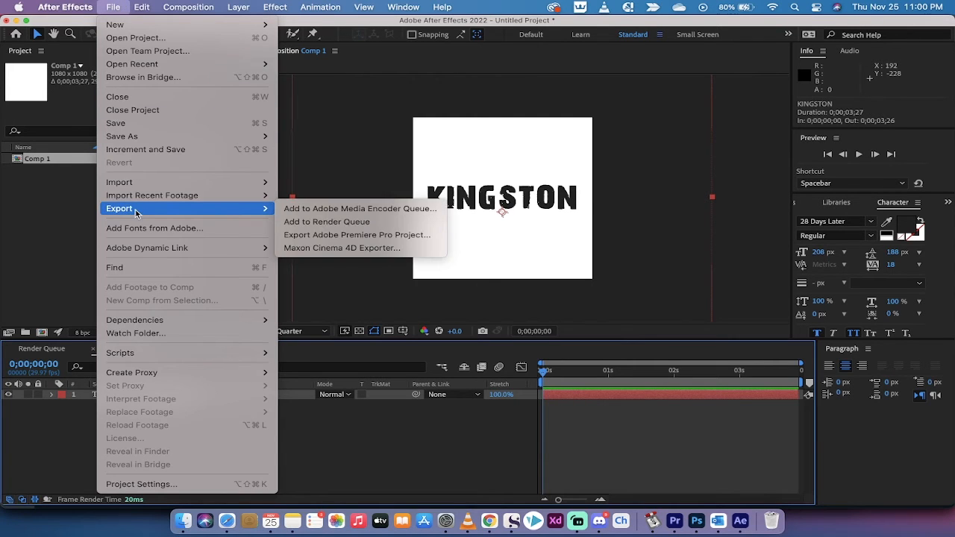
Add Comp 1 to the Render Queue, output set to Comp 1.mov
{"action": "left_click", "coordinate": [326, 221]}
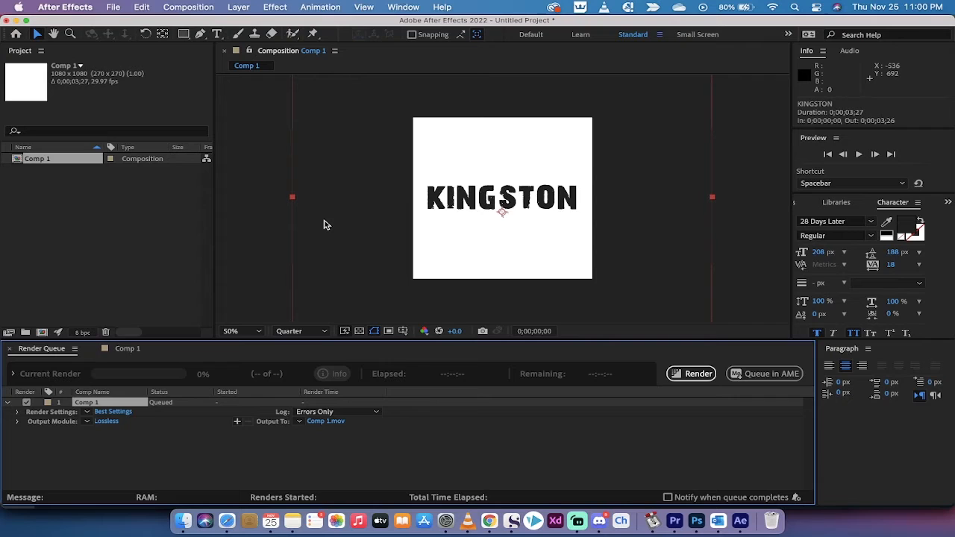
{"action": "mouse_move", "coordinate": [206, 440]}
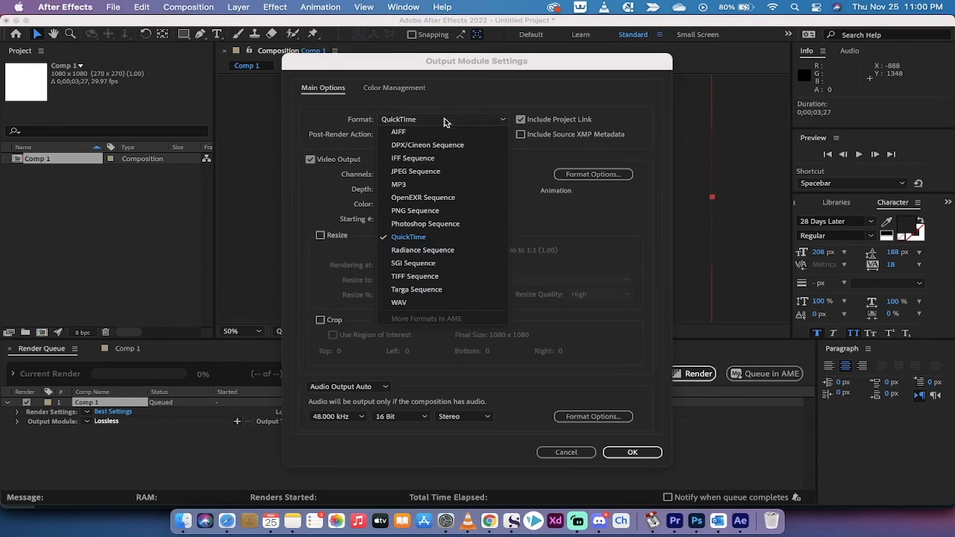
Set the output module to QuickTime with RGB + Alpha channels and apply it
{"action": "left_click", "coordinate": [409, 235]}
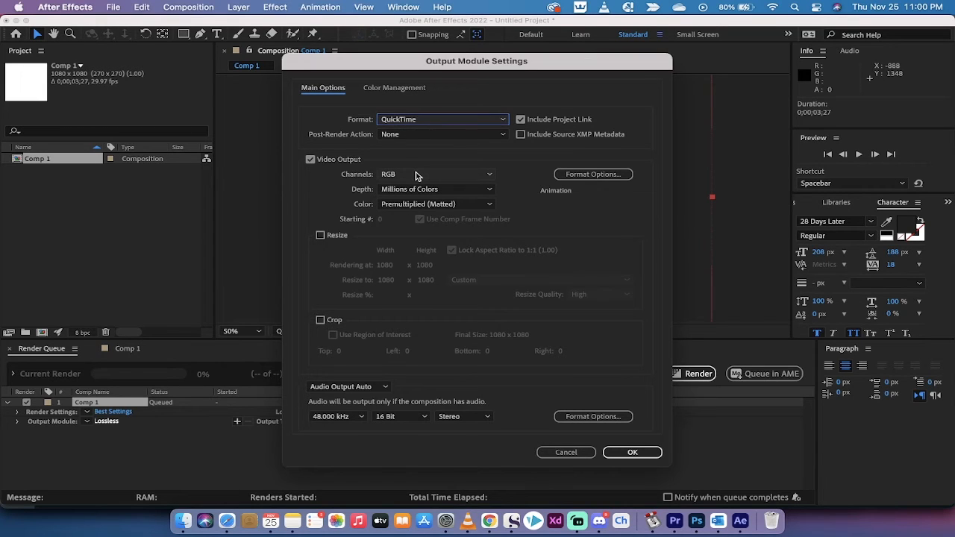
{"action": "mouse_move", "coordinate": [355, 104]}
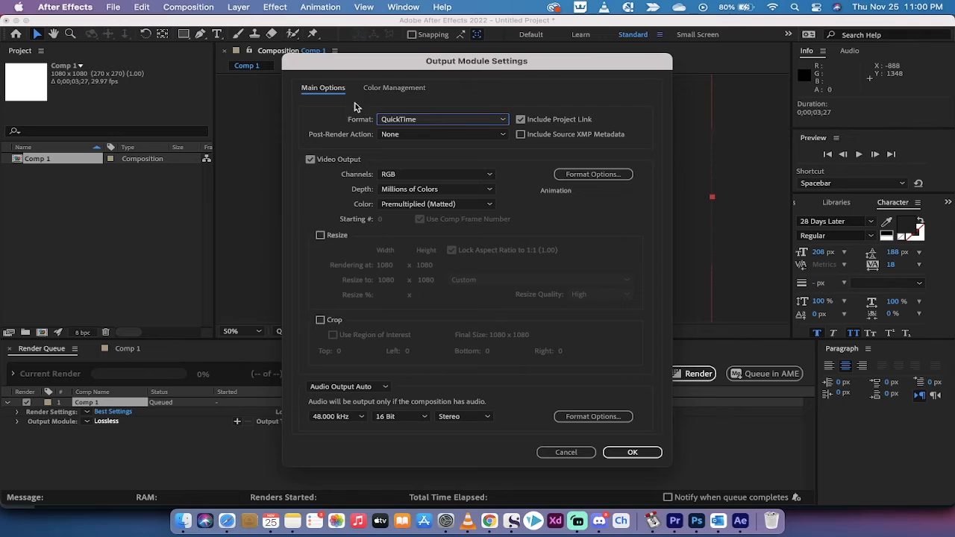
{"action": "left_click", "coordinate": [442, 119]}
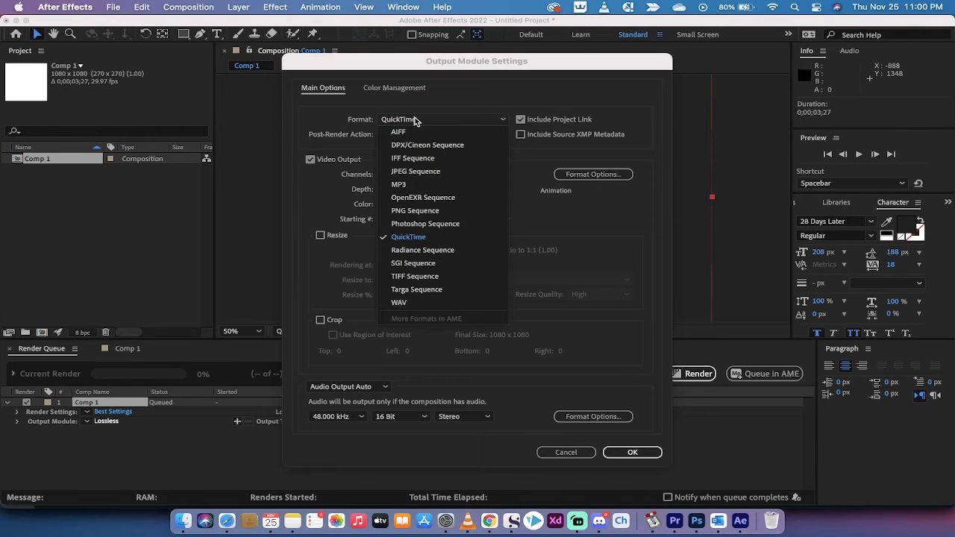
{"action": "left_click", "coordinate": [409, 236]}
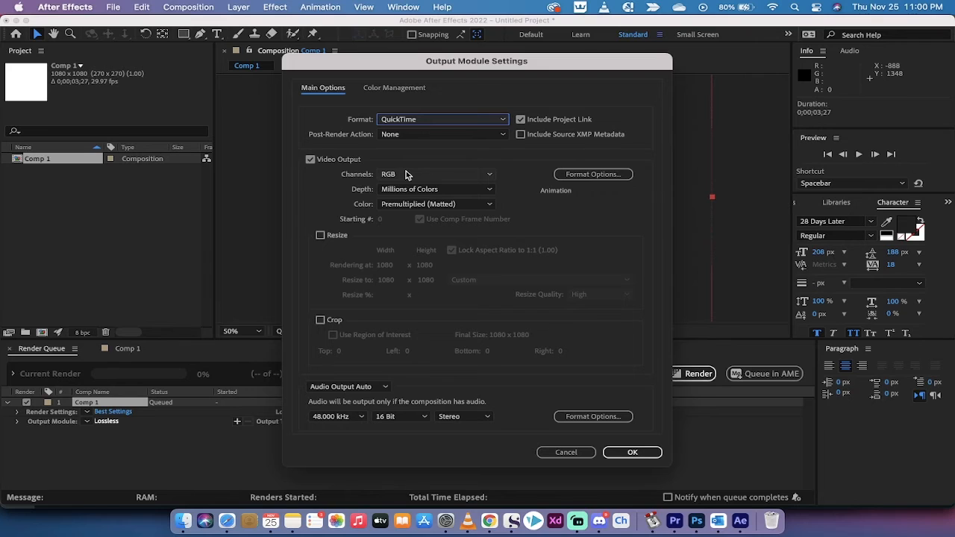
{"action": "mouse_move", "coordinate": [409, 176]}
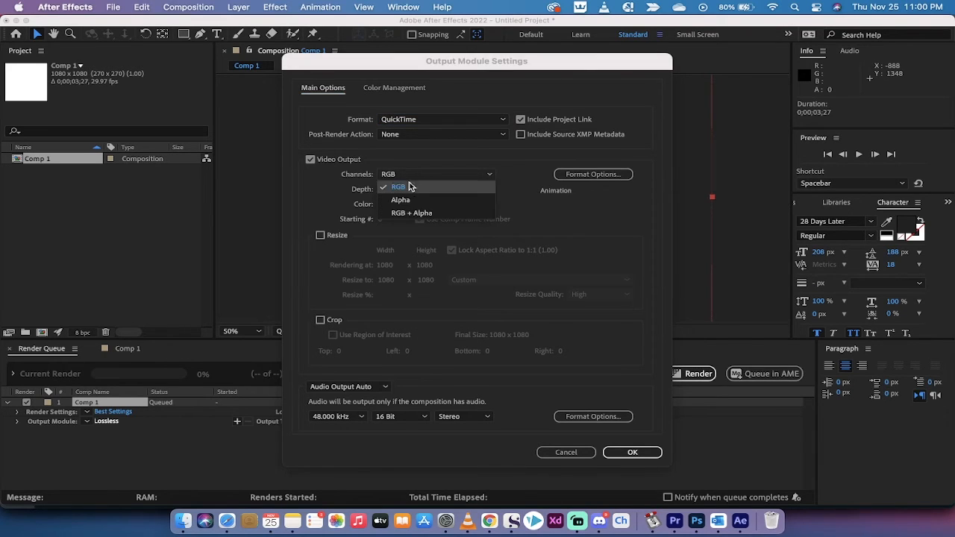
{"action": "mouse_move", "coordinate": [409, 212]}
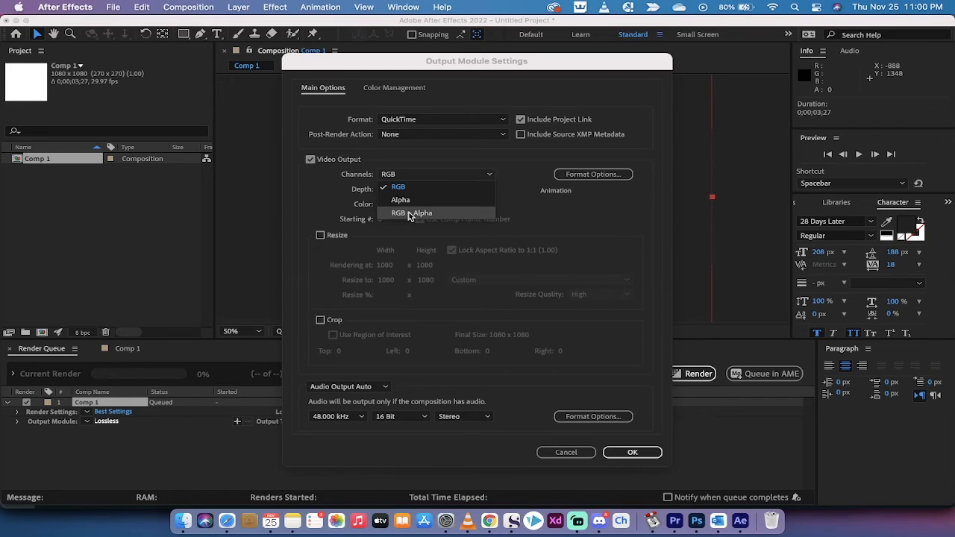
{"action": "left_click", "coordinate": [410, 212]}
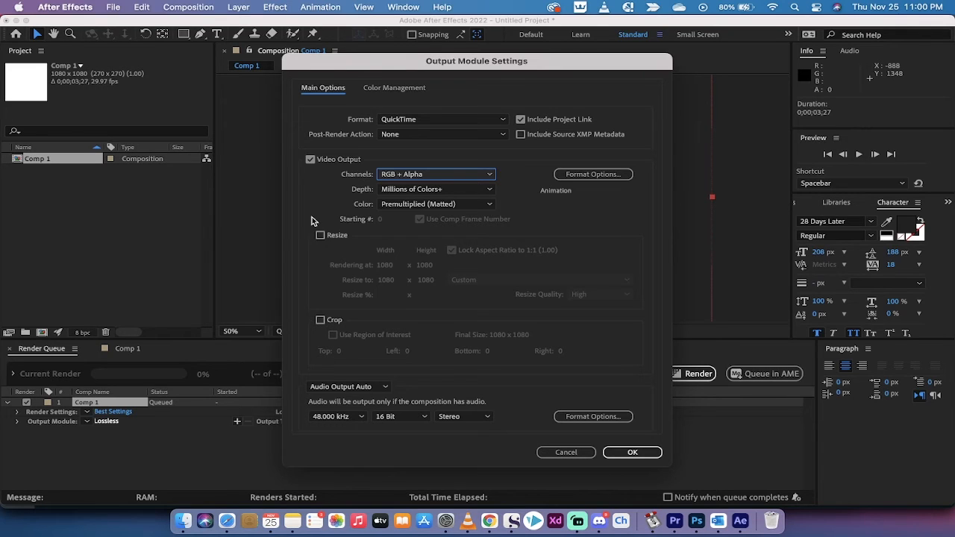
{"action": "mouse_move", "coordinate": [633, 452]}
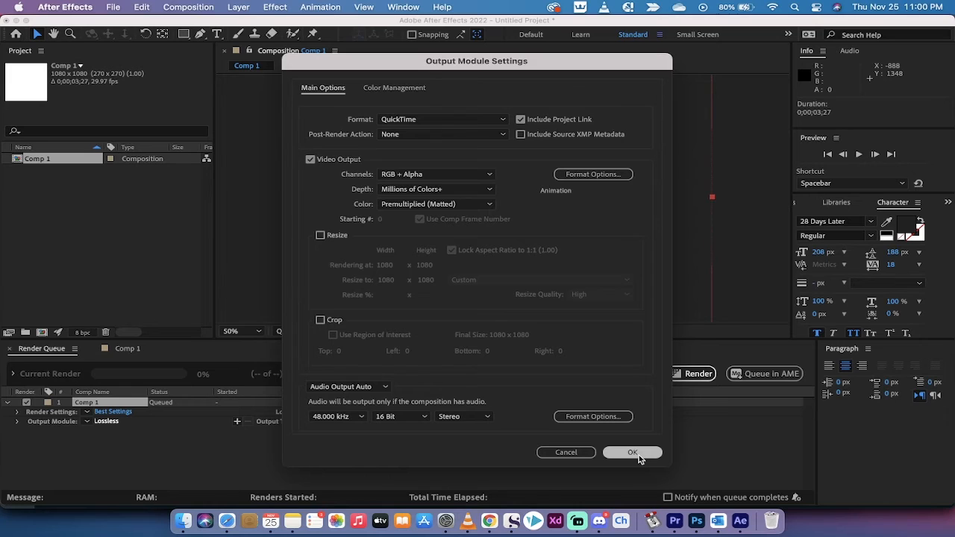
{"action": "left_click", "coordinate": [633, 453]}
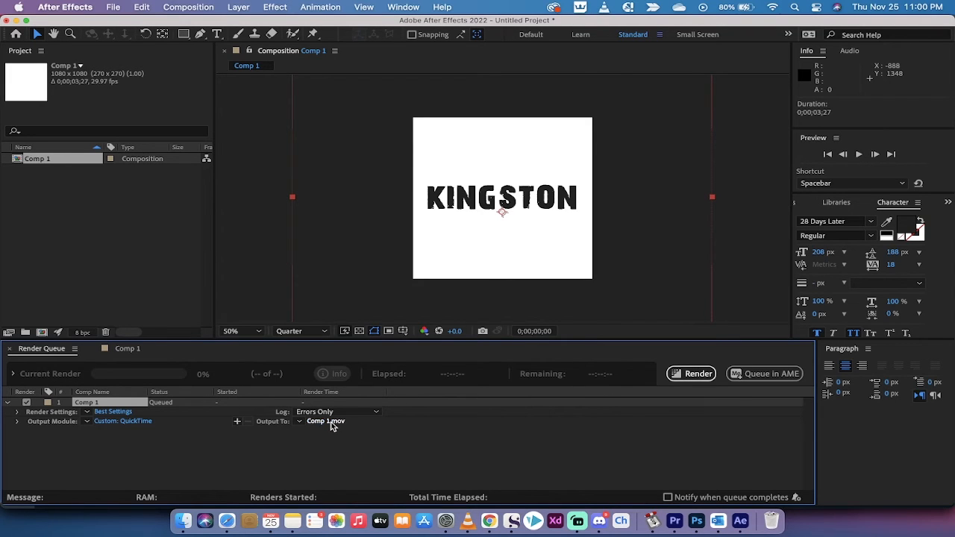
Save the output as Kingston.mov in the Teaching folder and render it
{"action": "left_click", "coordinate": [326, 420]}
{"action": "type", "text": "Kingston"}
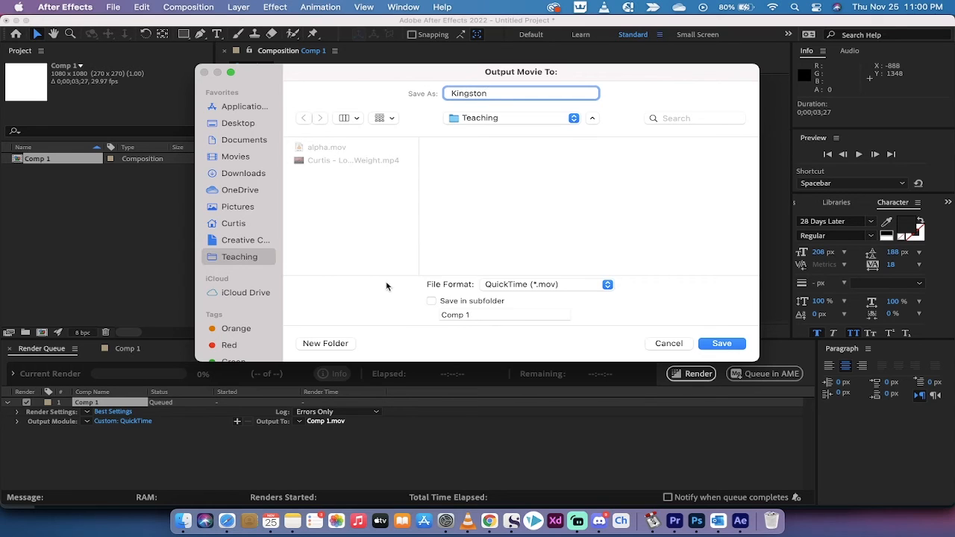
{"action": "mouse_move", "coordinate": [680, 331]}
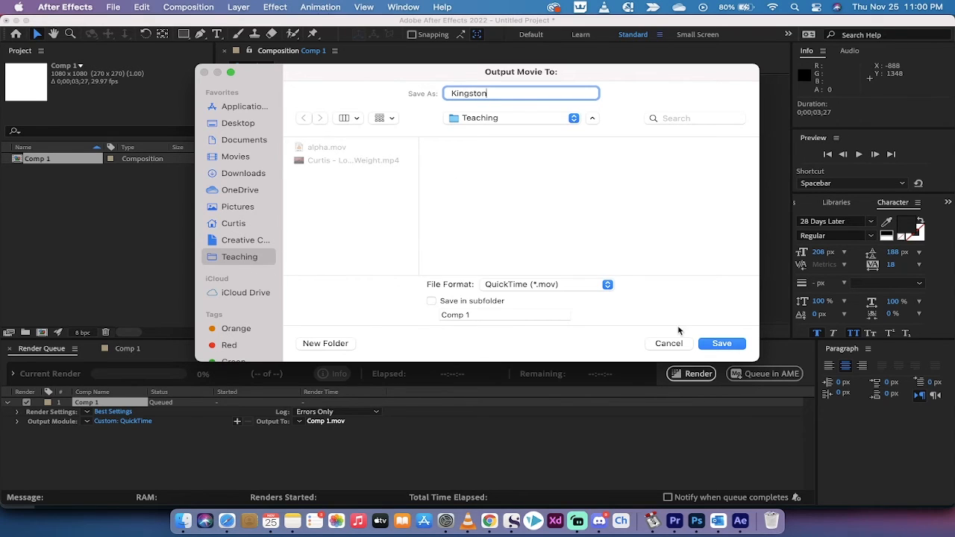
{"action": "left_click", "coordinate": [721, 343]}
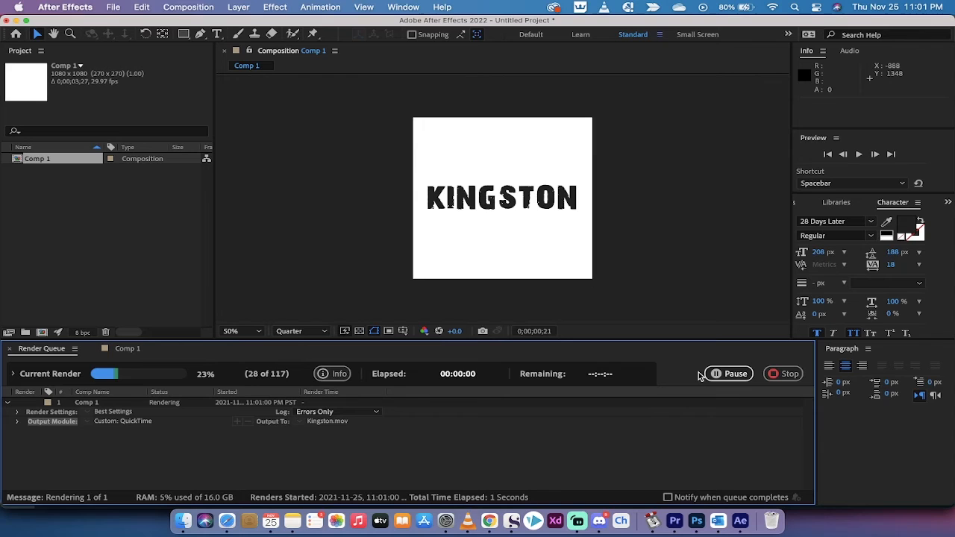
{"action": "left_click", "coordinate": [782, 374]}
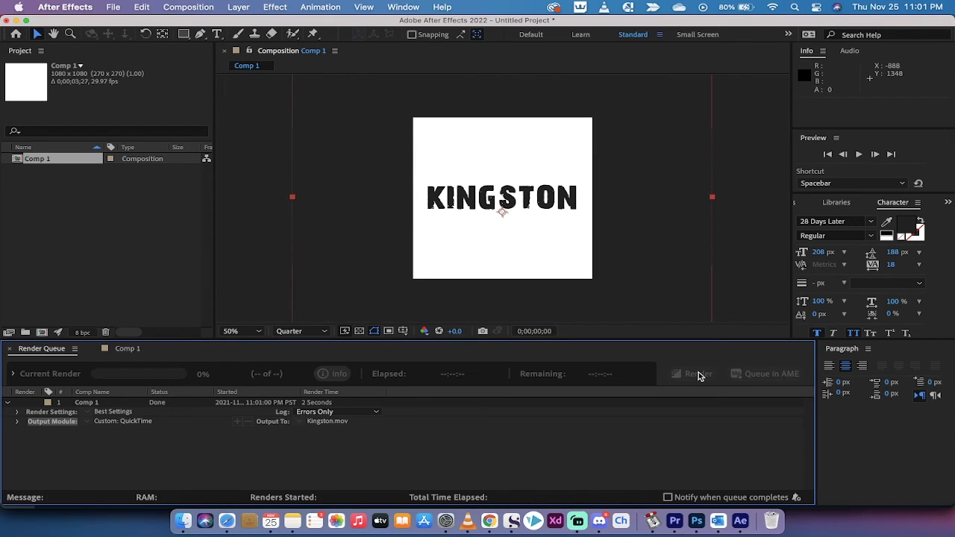
{"action": "mouse_move", "coordinate": [182, 521]}
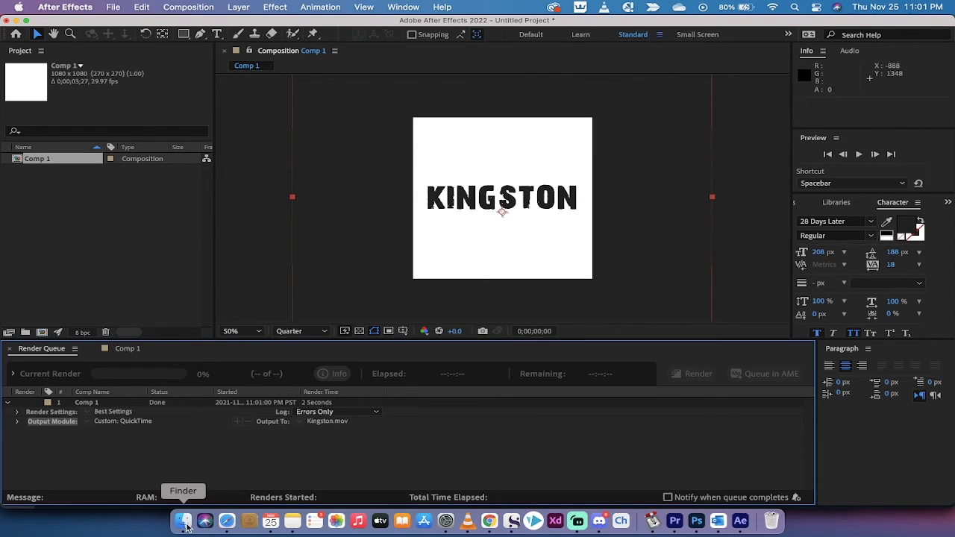
Check Kingston.mov in the Teaching folder in Finder, then switch to Premiere Pro
{"action": "left_click", "coordinate": [182, 521]}
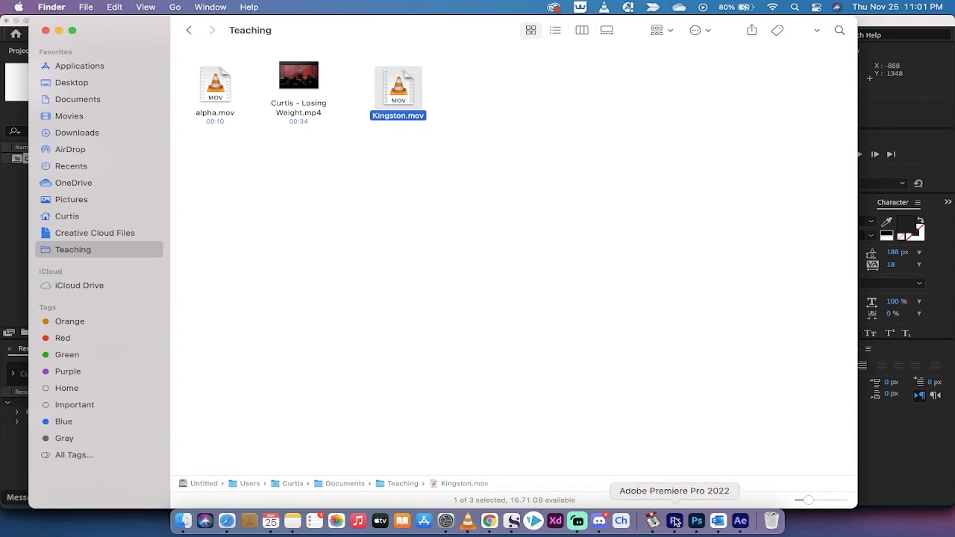
{"action": "left_click", "coordinate": [674, 519]}
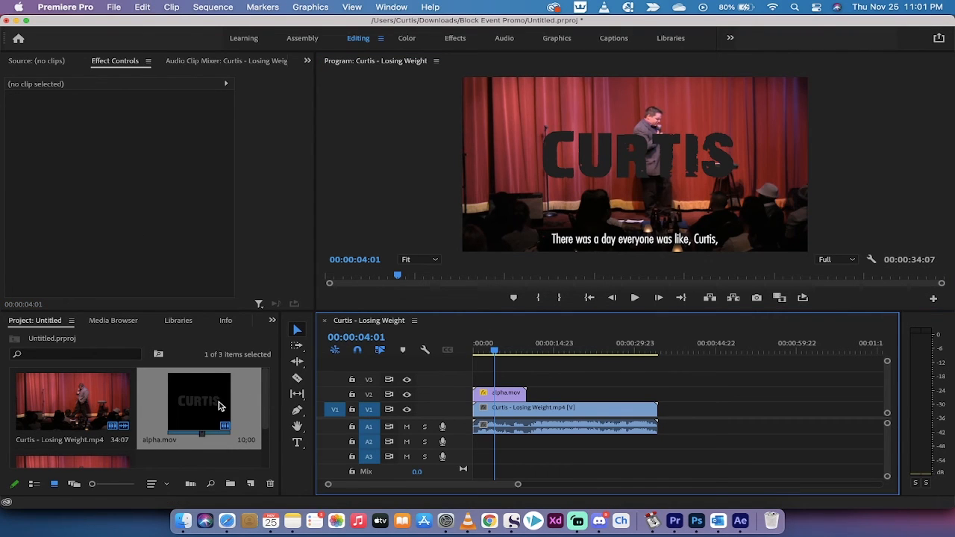
Drag Kingston.mov from the Teaching folder into the Premiere project
{"action": "left_click", "coordinate": [564, 408]}
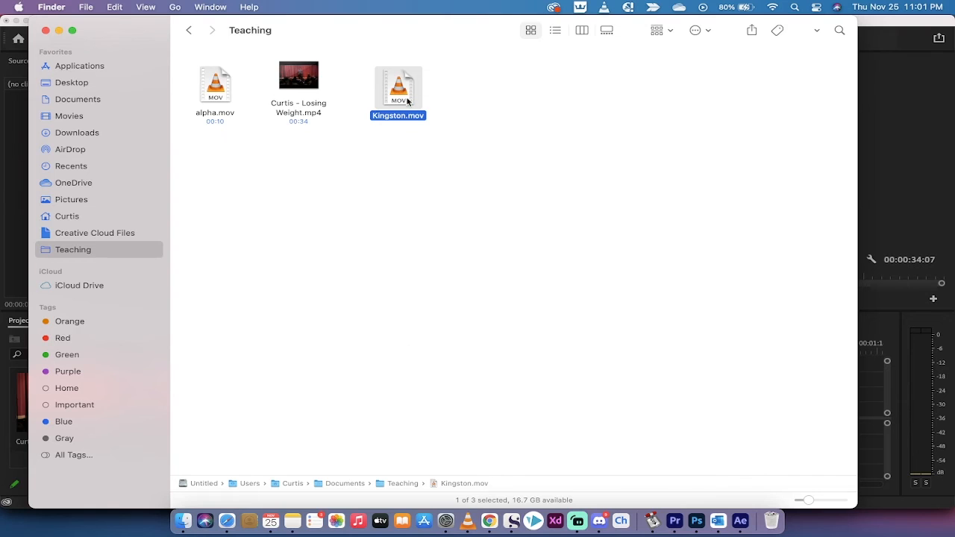
{"action": "left_click_drag", "start_coordinate": [397, 85], "coordinate": [412, 209]}
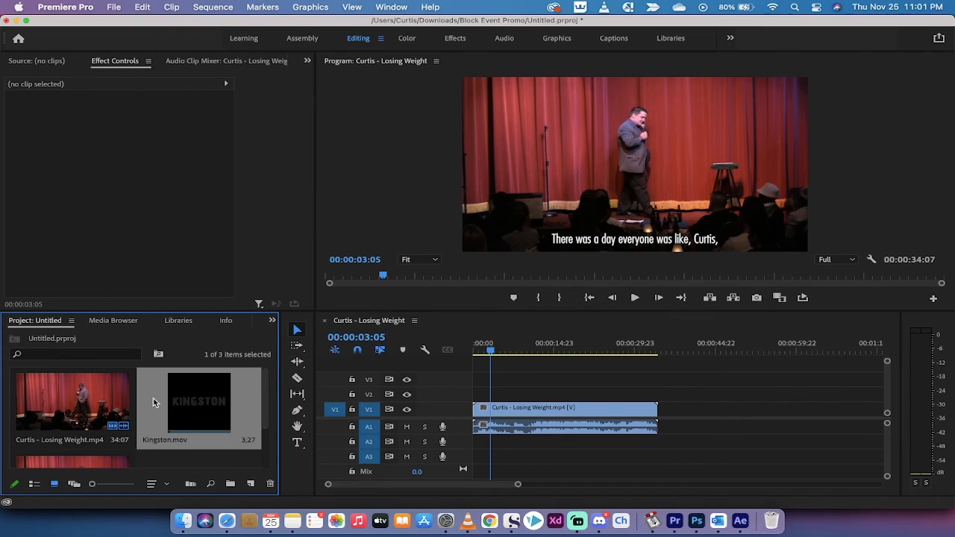
{"action": "mouse_move", "coordinate": [188, 401]}
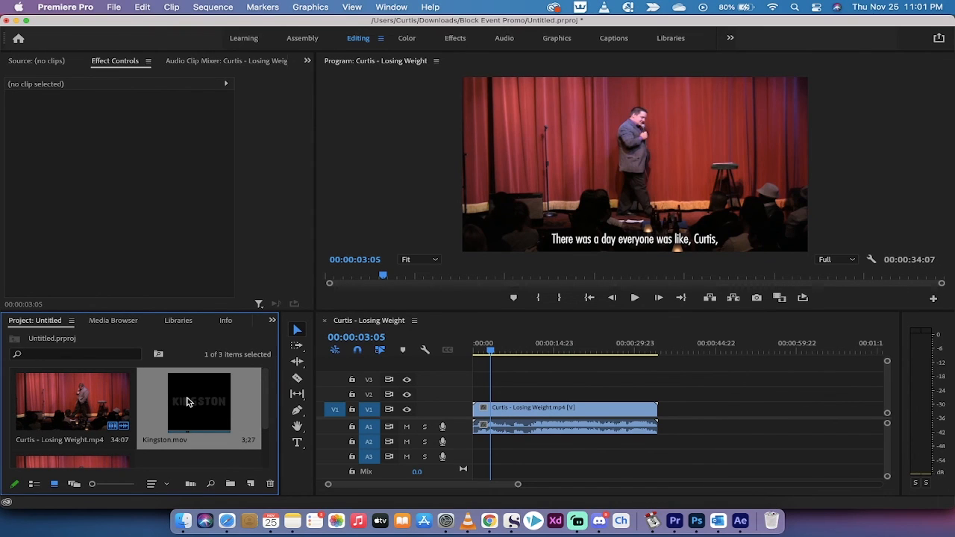
{"action": "mouse_move", "coordinate": [188, 406]}
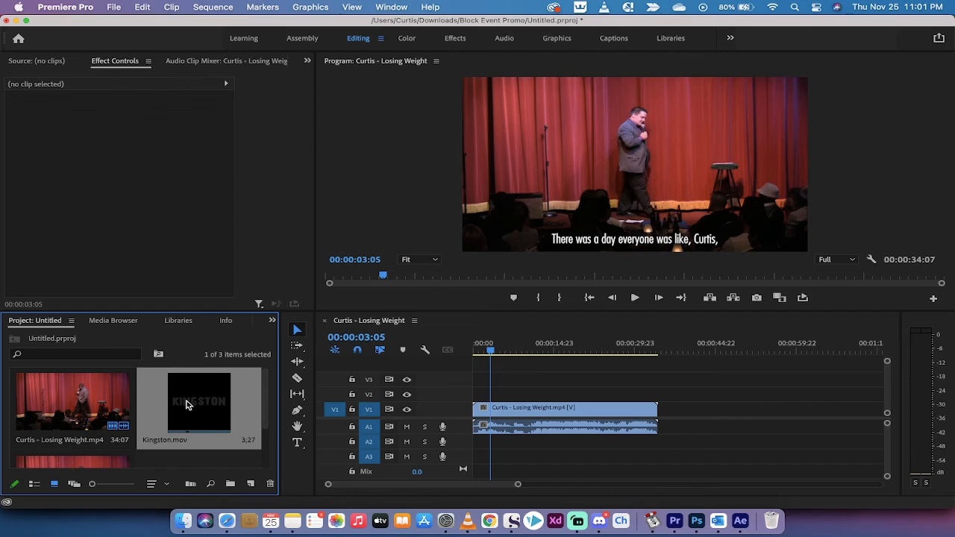
Place Kingston.mov on track V2 above the Curtis comedy clip
{"action": "left_click_drag", "start_coordinate": [199, 401], "coordinate": [500, 396]}
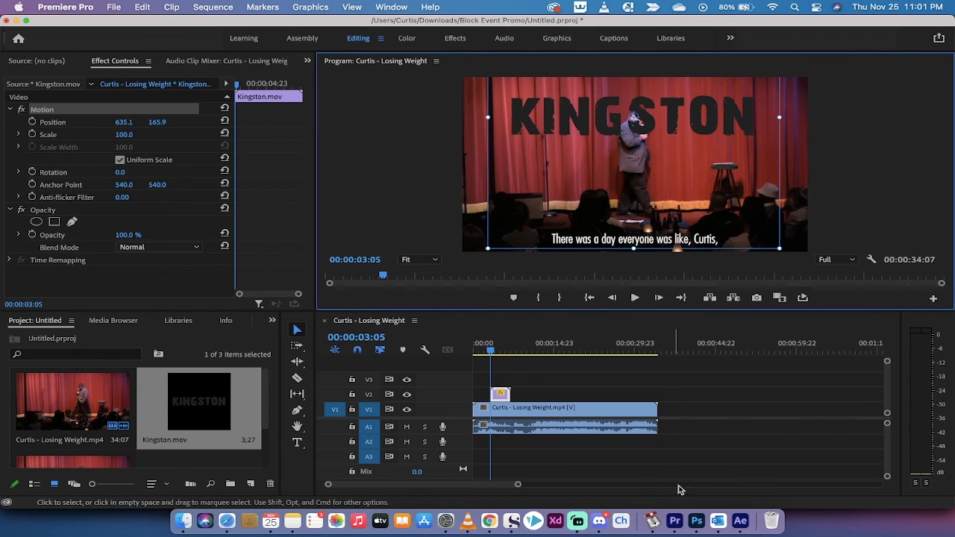
{"action": "mouse_move", "coordinate": [648, 519]}
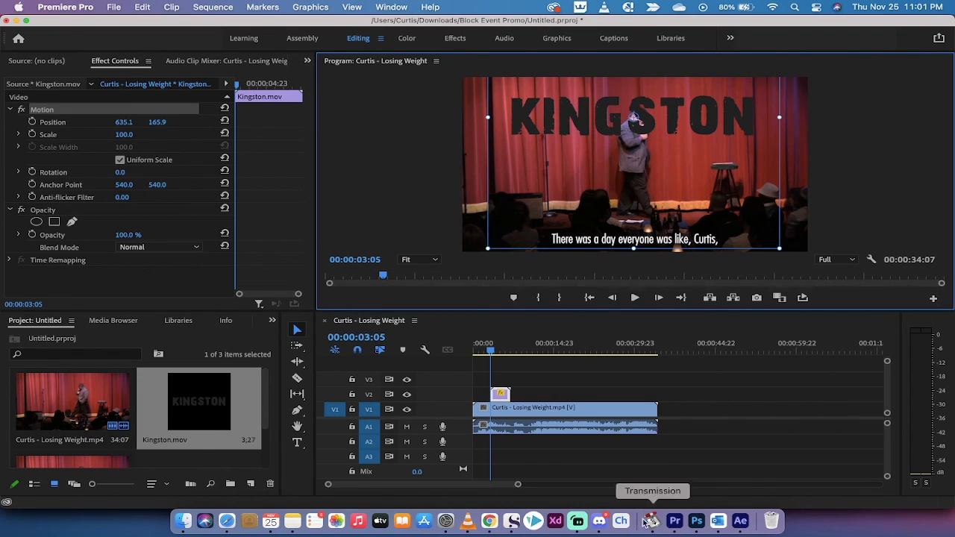